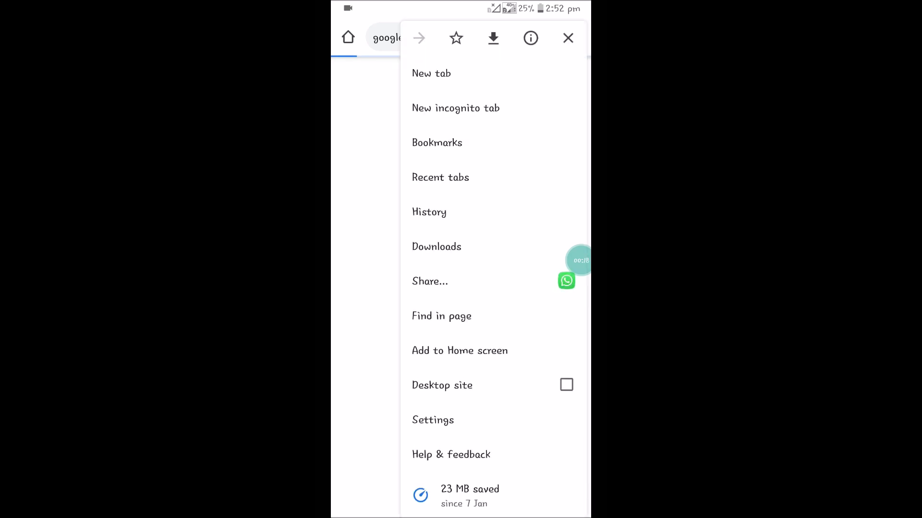
Open Chrome's Settings page from the overflow menu on the phone
left_click(432, 420)
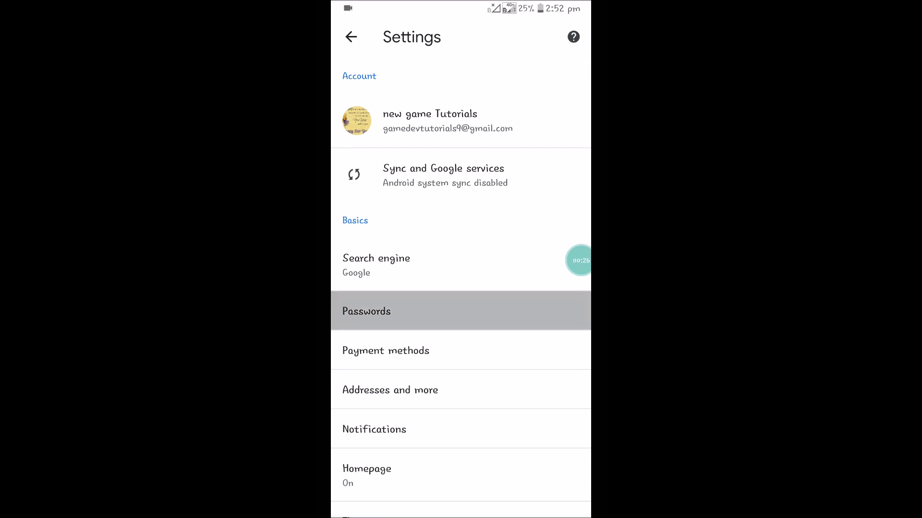
Switch off Save passwords and open the portal.actcorp.in saved login details
left_click(366, 312)
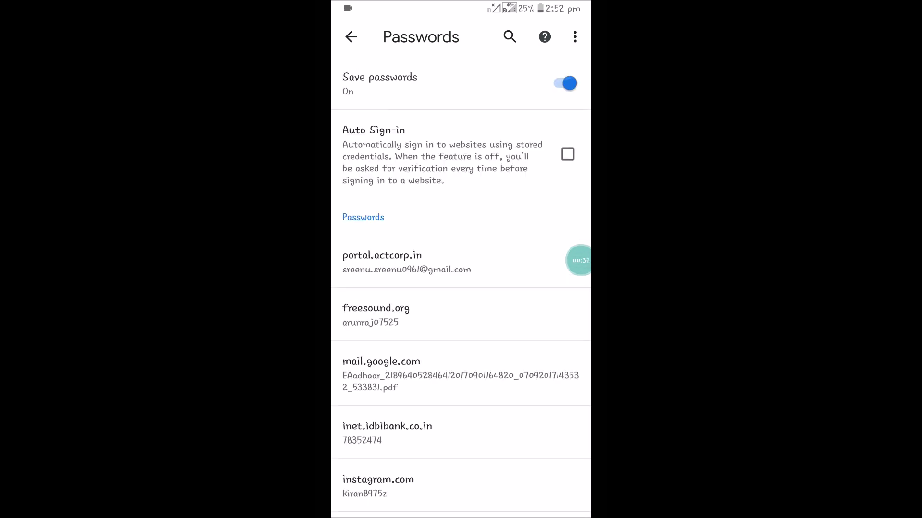
left_click(564, 83)
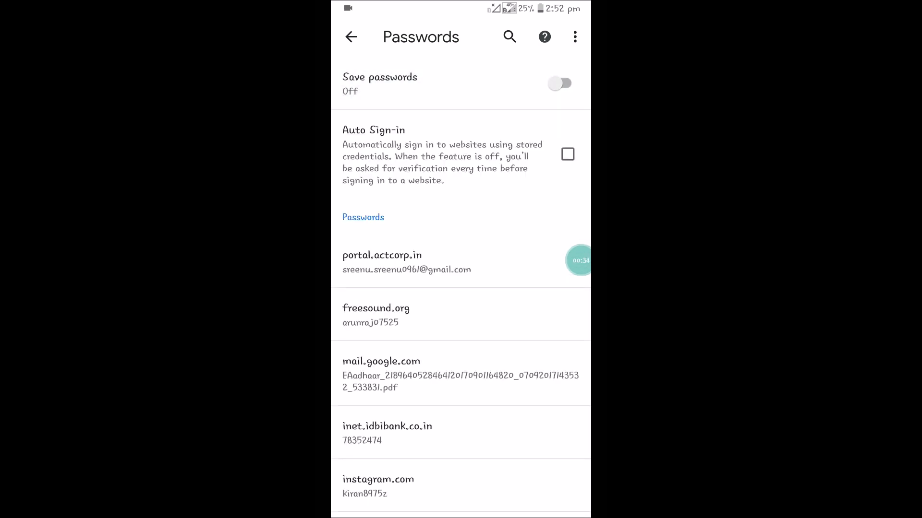
left_click(558, 83)
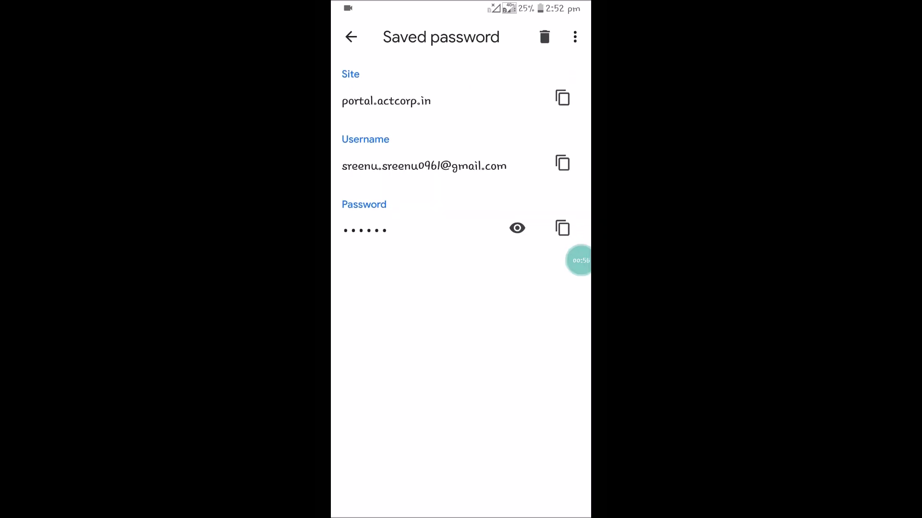
left_click(351, 37)
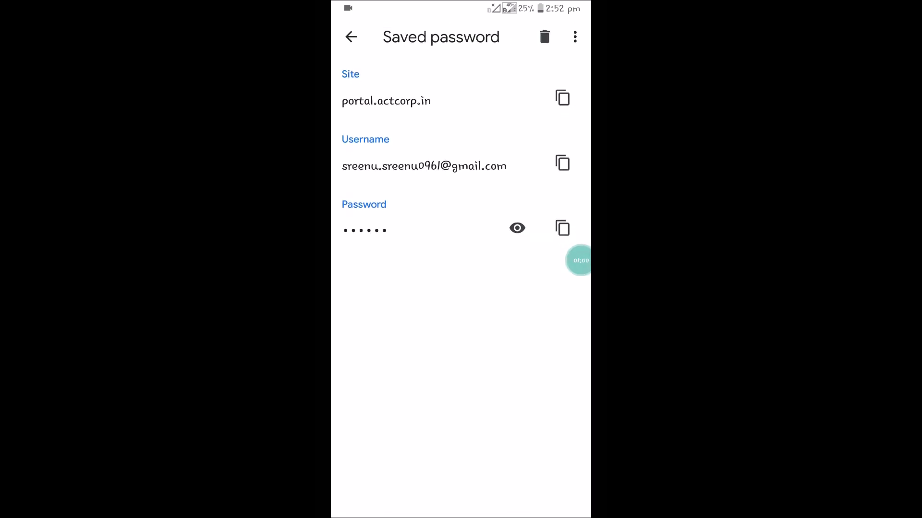
left_click(351, 36)
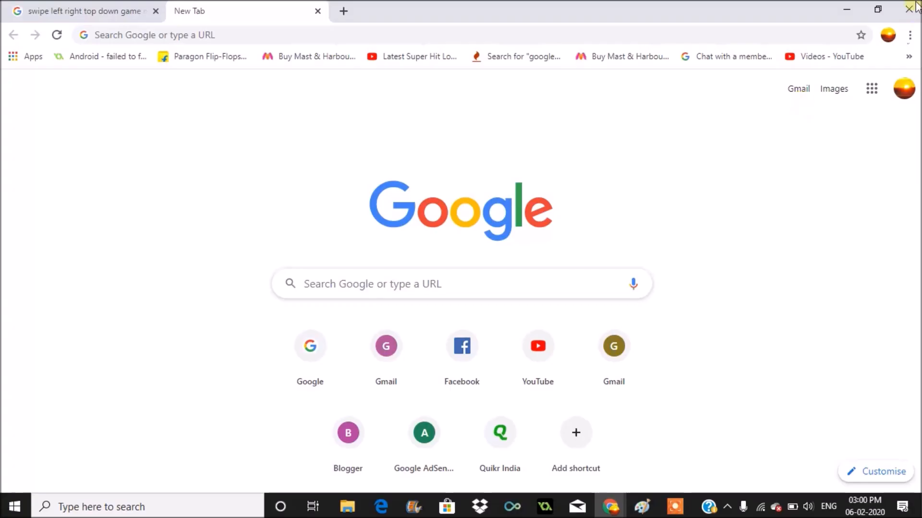
Open desktop Chrome Settings on the Auto-fill section
left_click(909, 34)
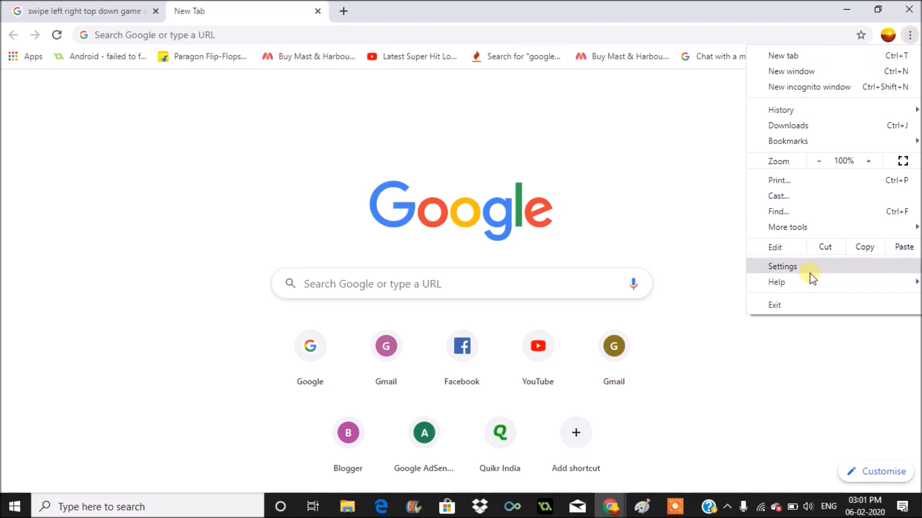
left_click(782, 267)
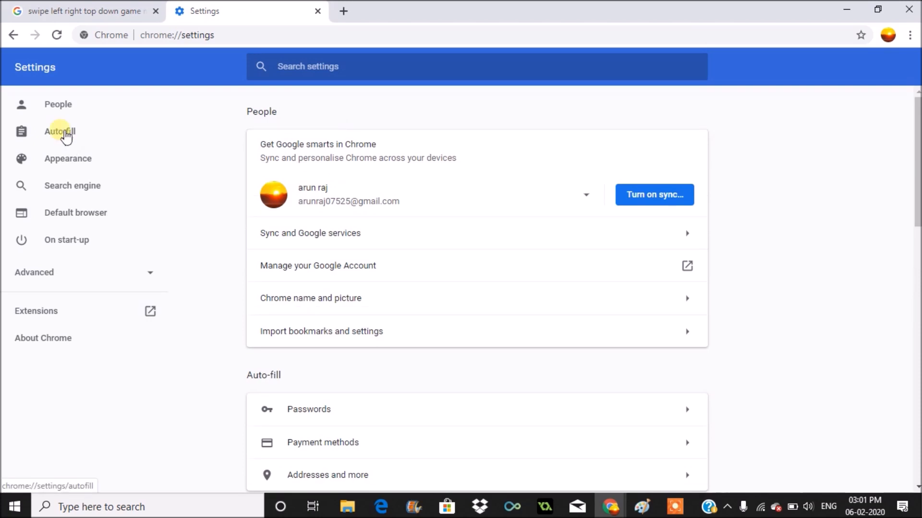
left_click(59, 131)
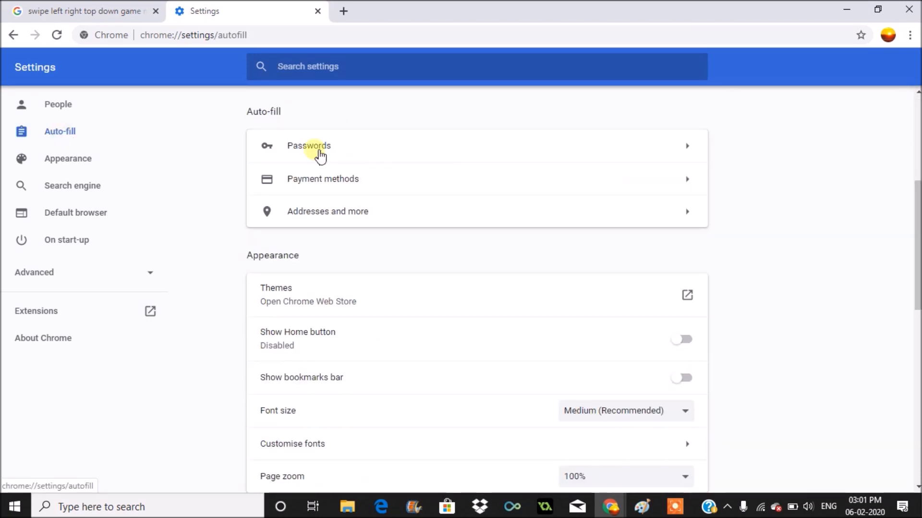
Open saved Passwords and briefly reveal then re-mask the meridian.sovrn.com password
left_click(308, 146)
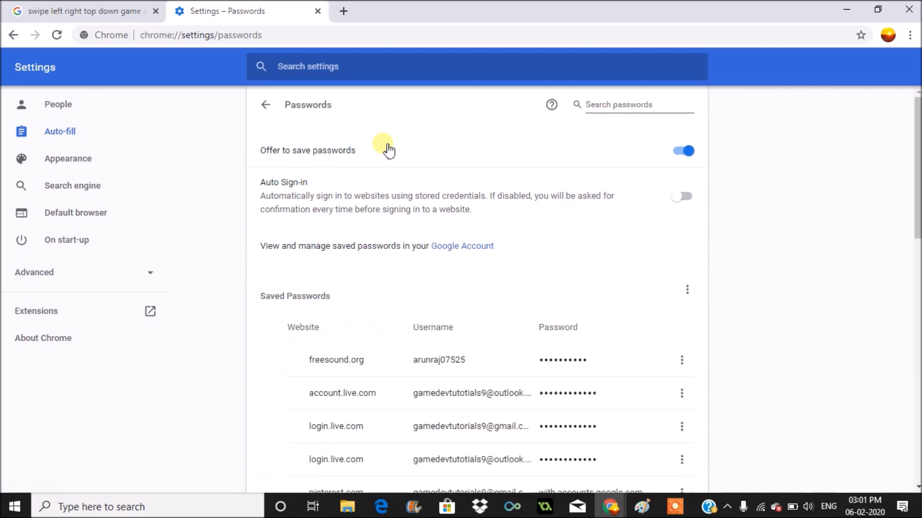
mouse_move(755, 304)
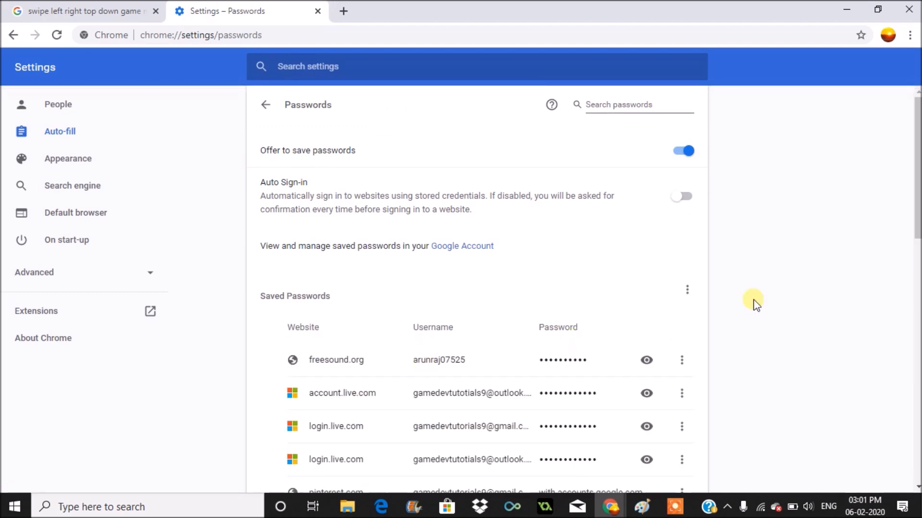
scroll("down", 3)
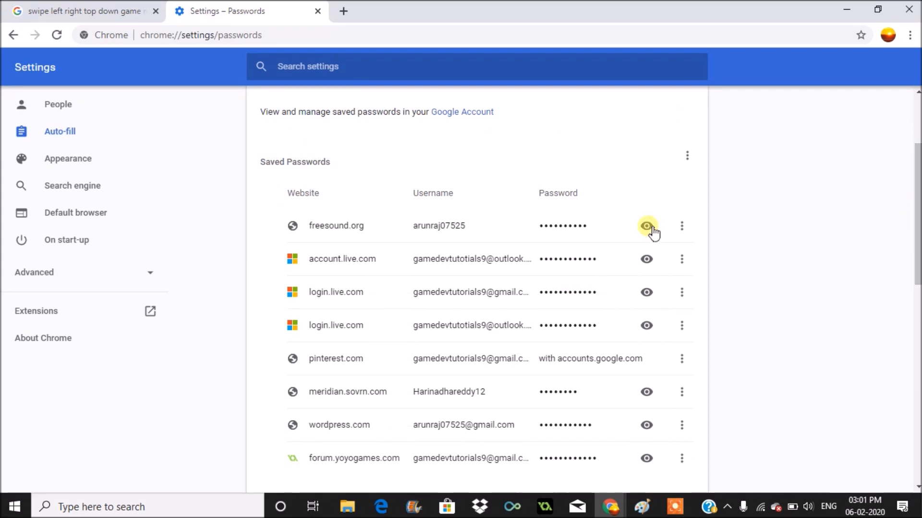
mouse_move(629, 392)
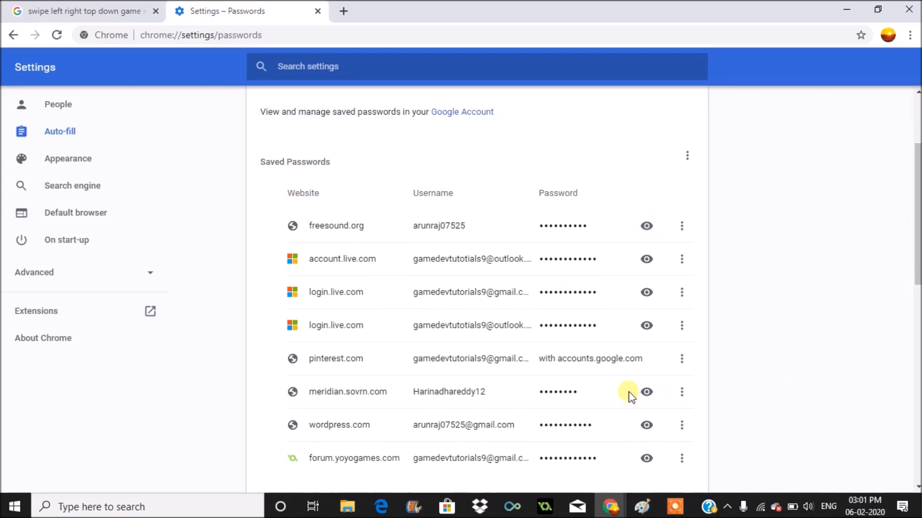
mouse_move(646, 392)
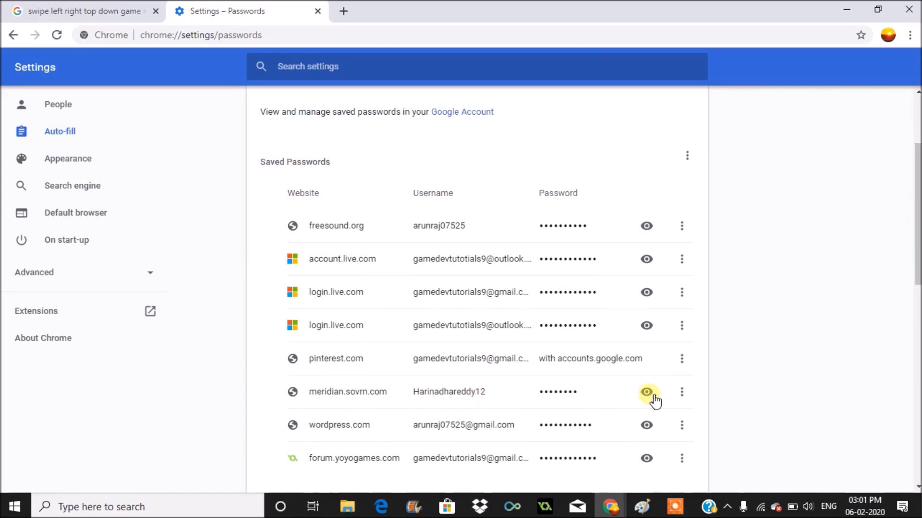
left_click(646, 392)
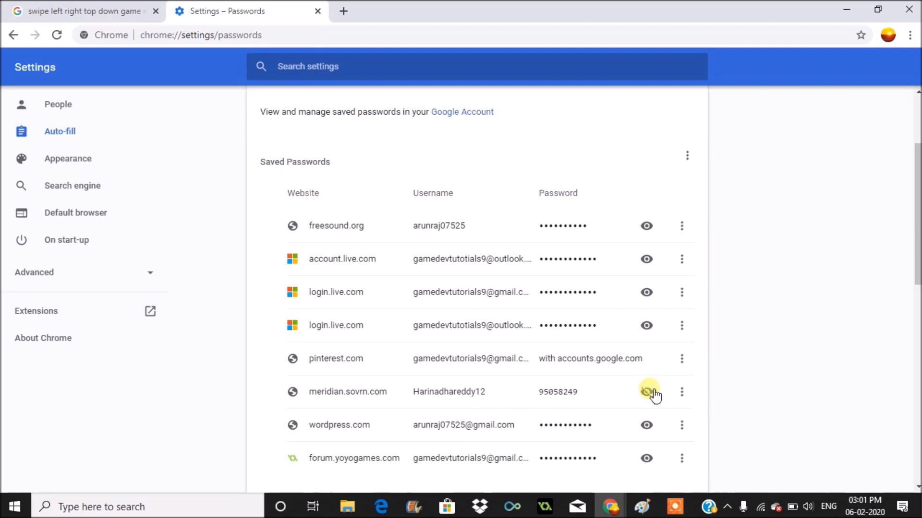
left_click(646, 392)
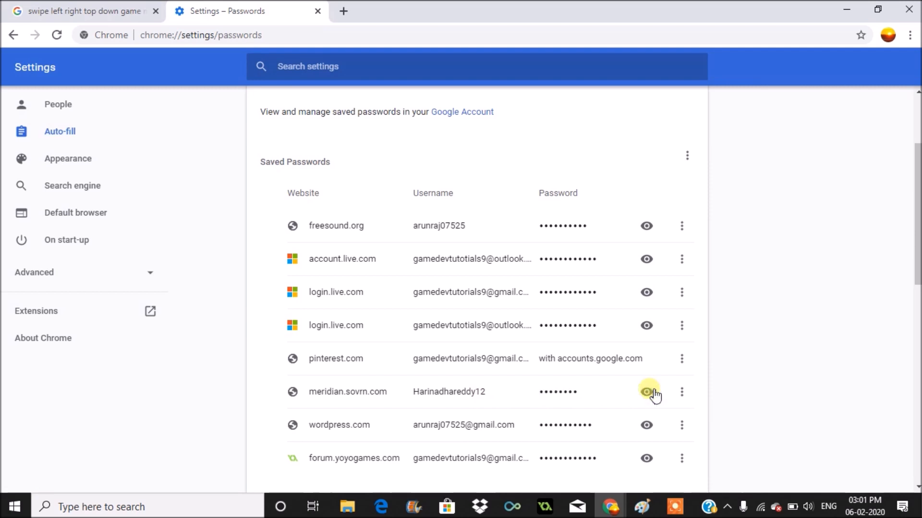